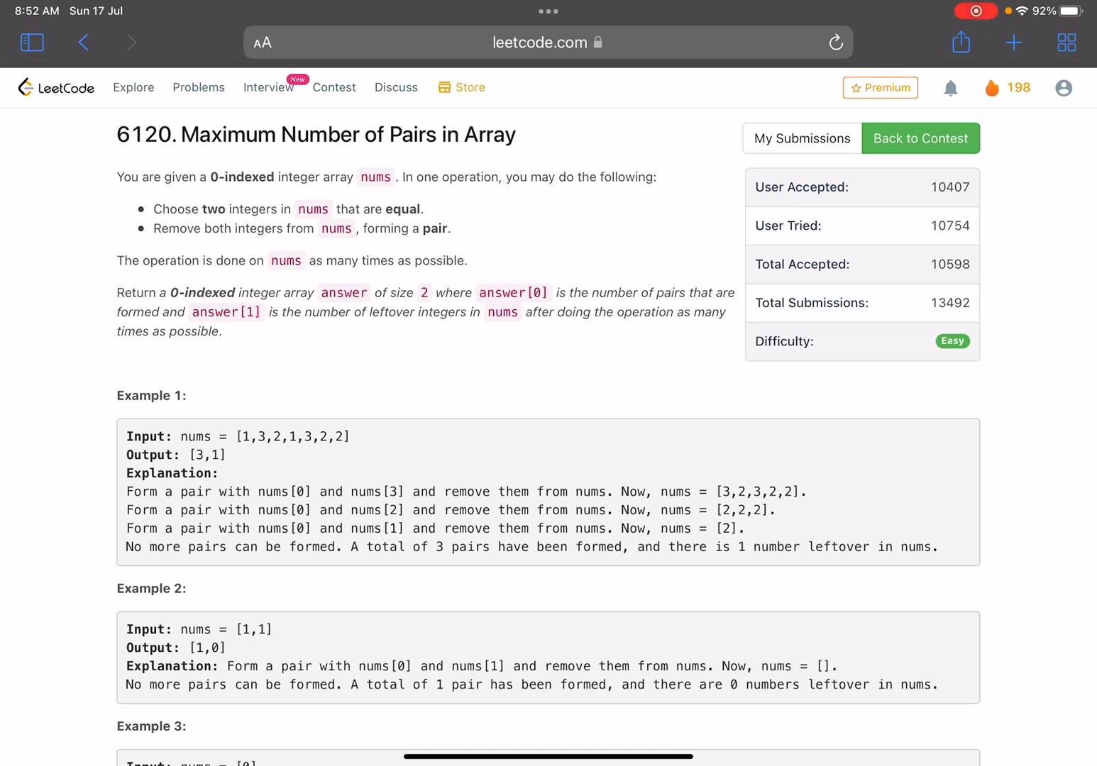
# - Sketch the example array in Notes, crossing out equal pairs and boxing leftovers 1 and 3
pyautogui.scroll(-3)
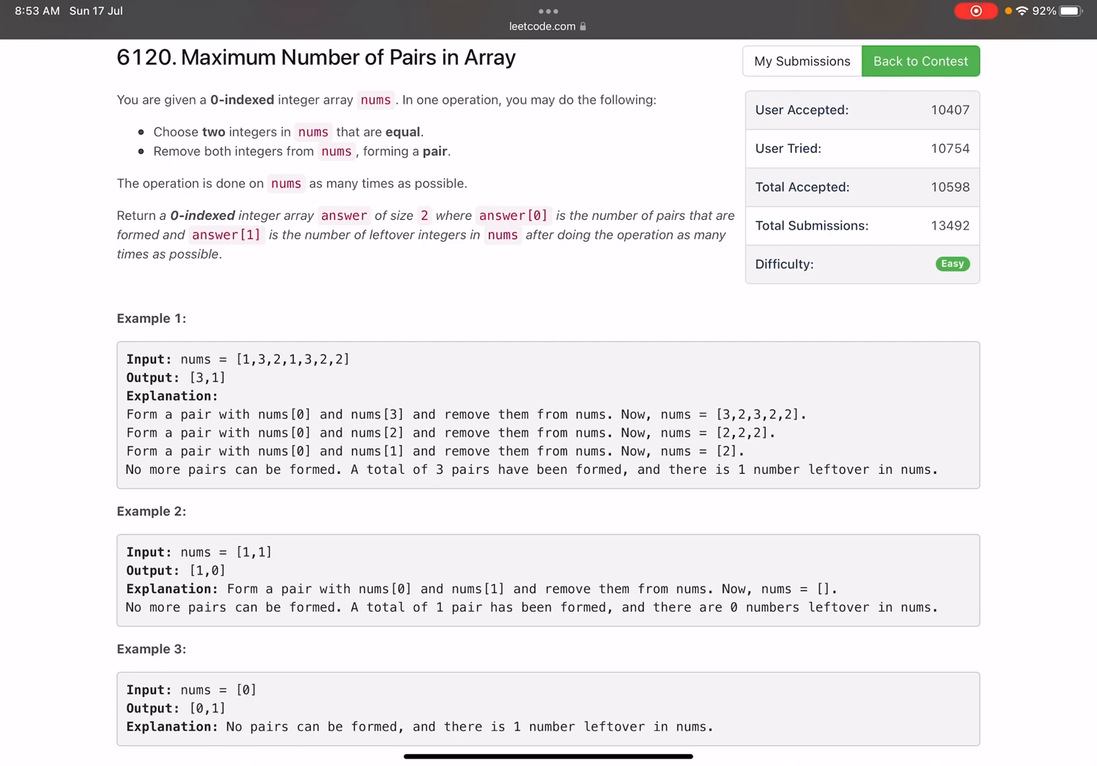
pyautogui.scroll(-3)
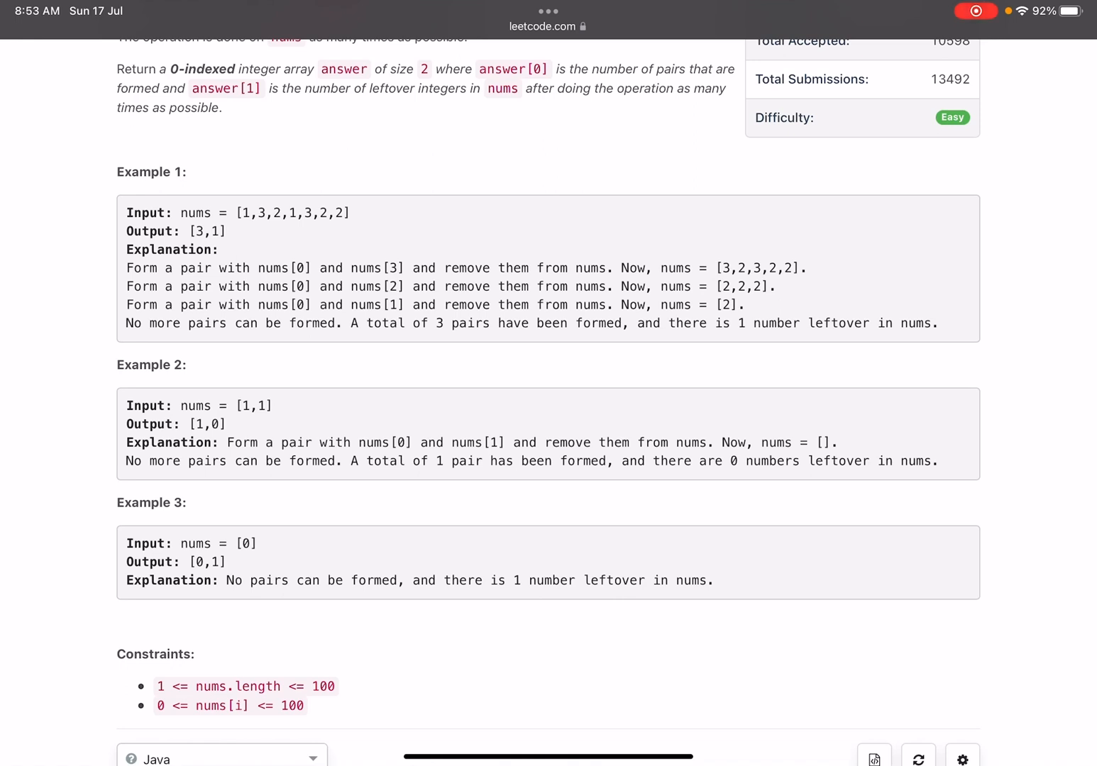
pyautogui.scroll(-3)
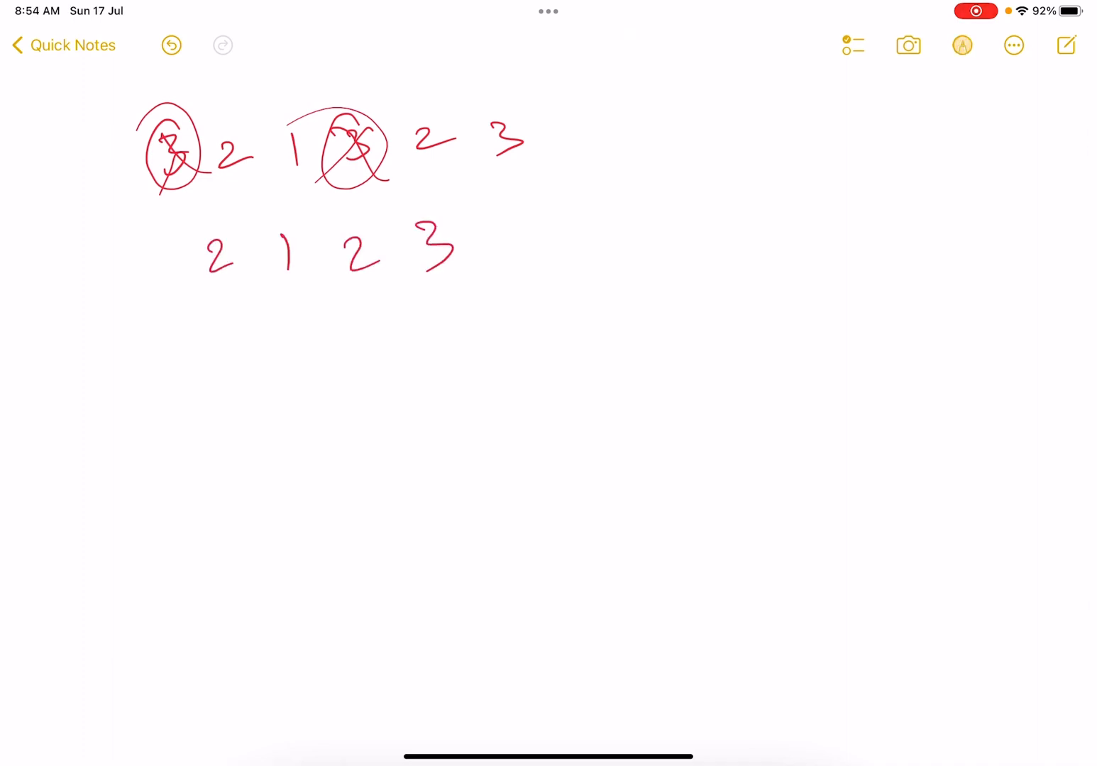
pyautogui.scroll(3)
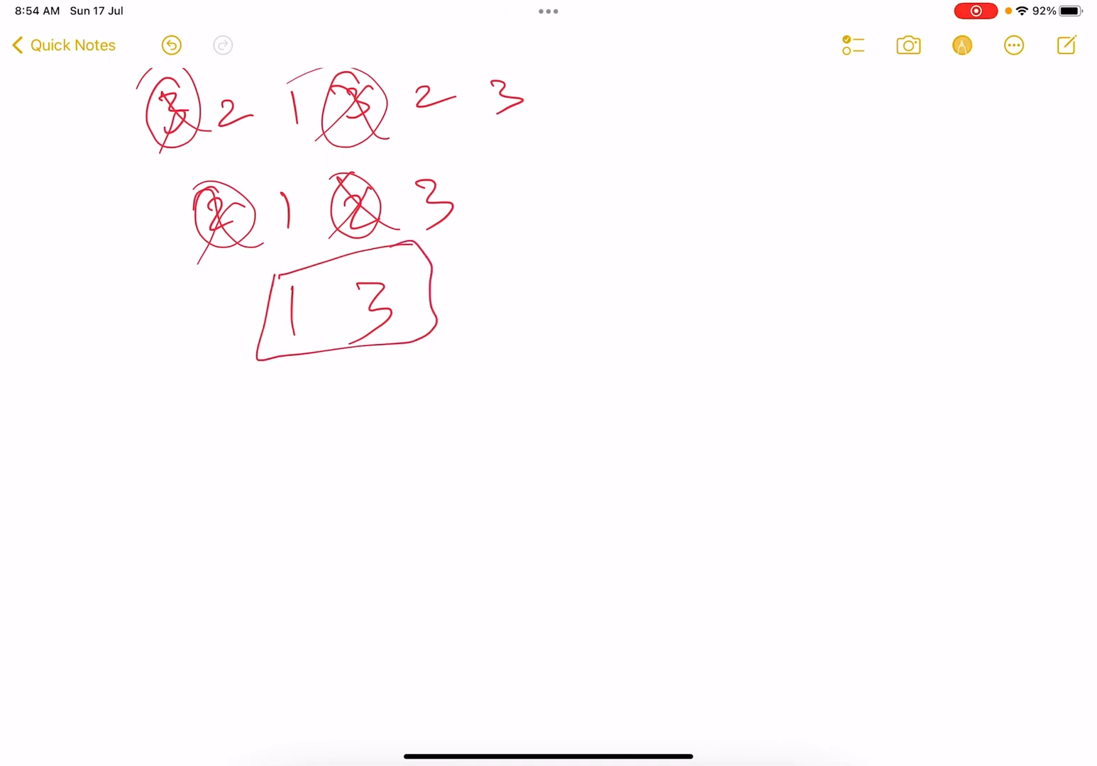
pyautogui.scroll(-3)
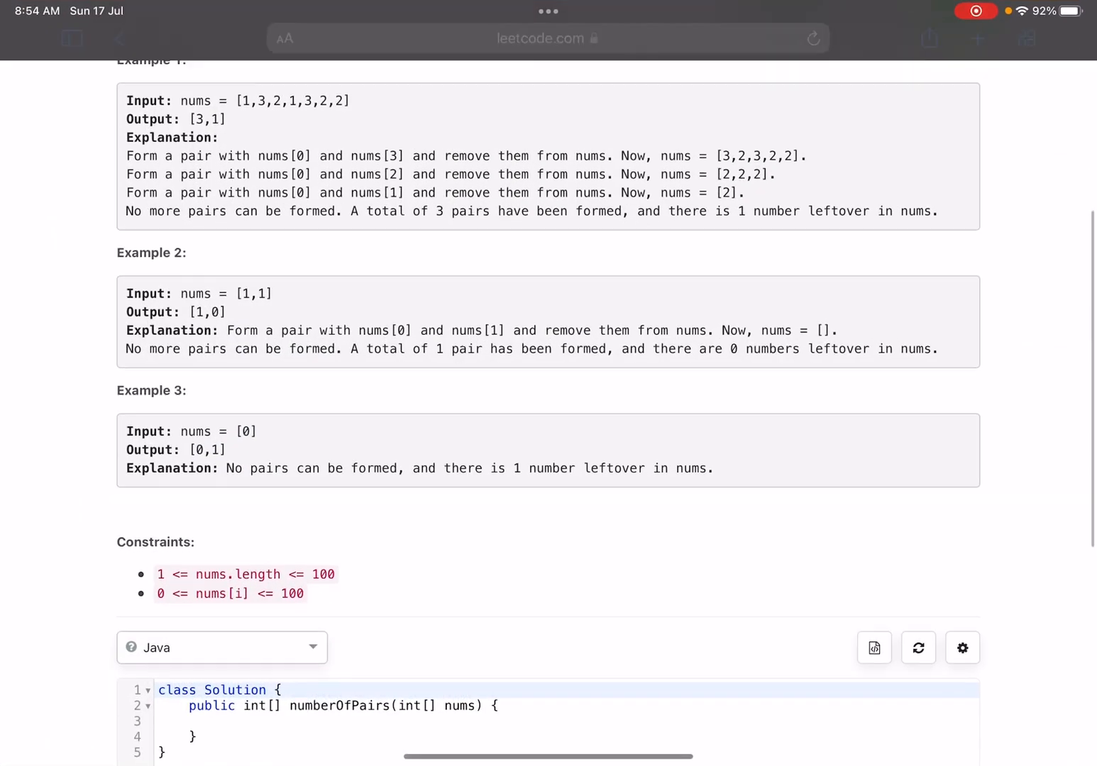
# - Load the last submitted Java counting solution into the editor, replacing the empty template
pyautogui.click(874, 647)
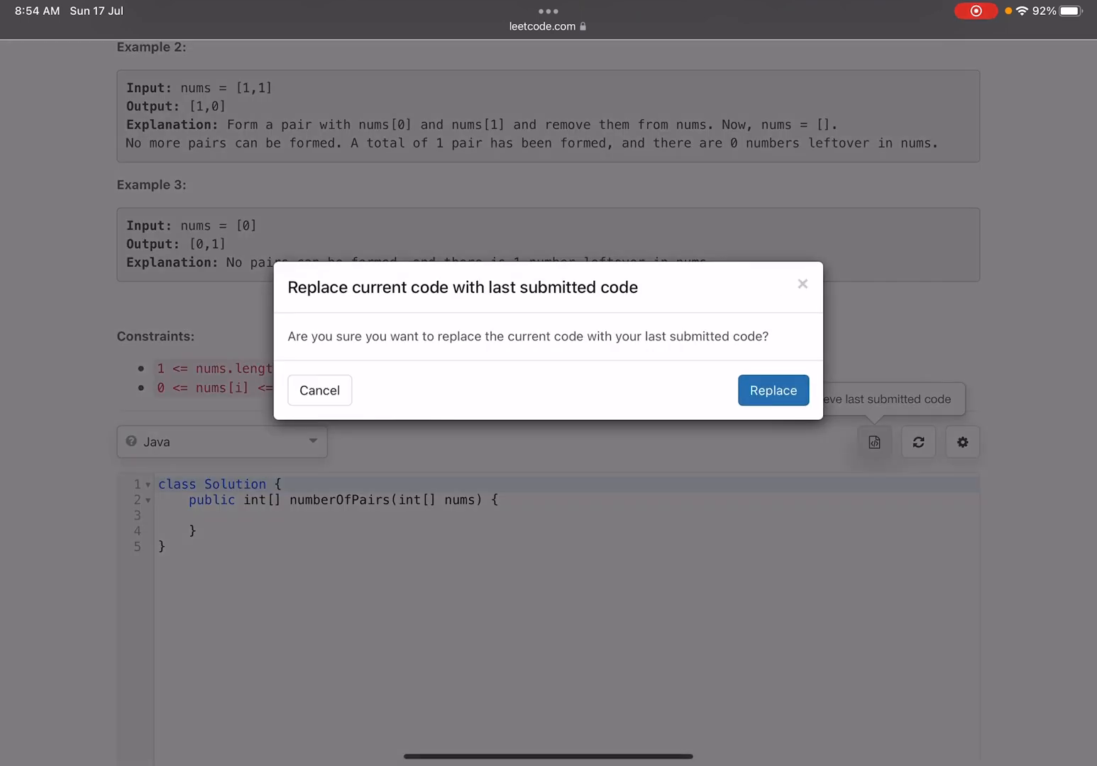
pyautogui.click(773, 391)
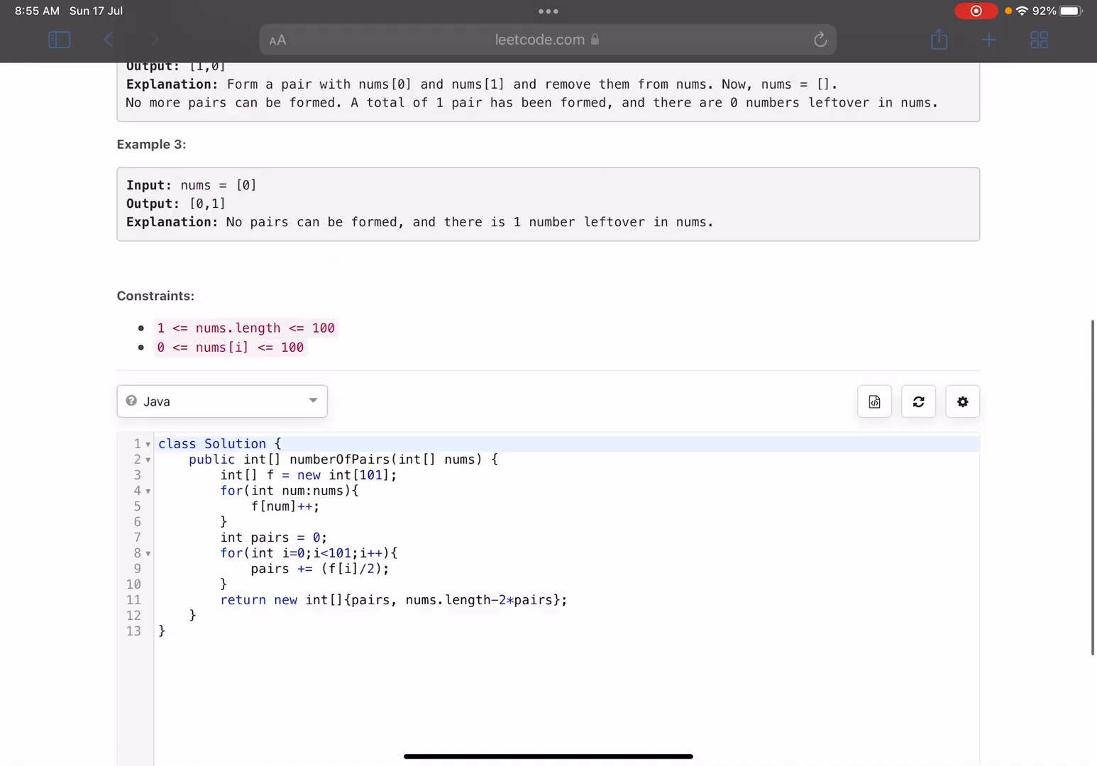
pyautogui.scroll(3)
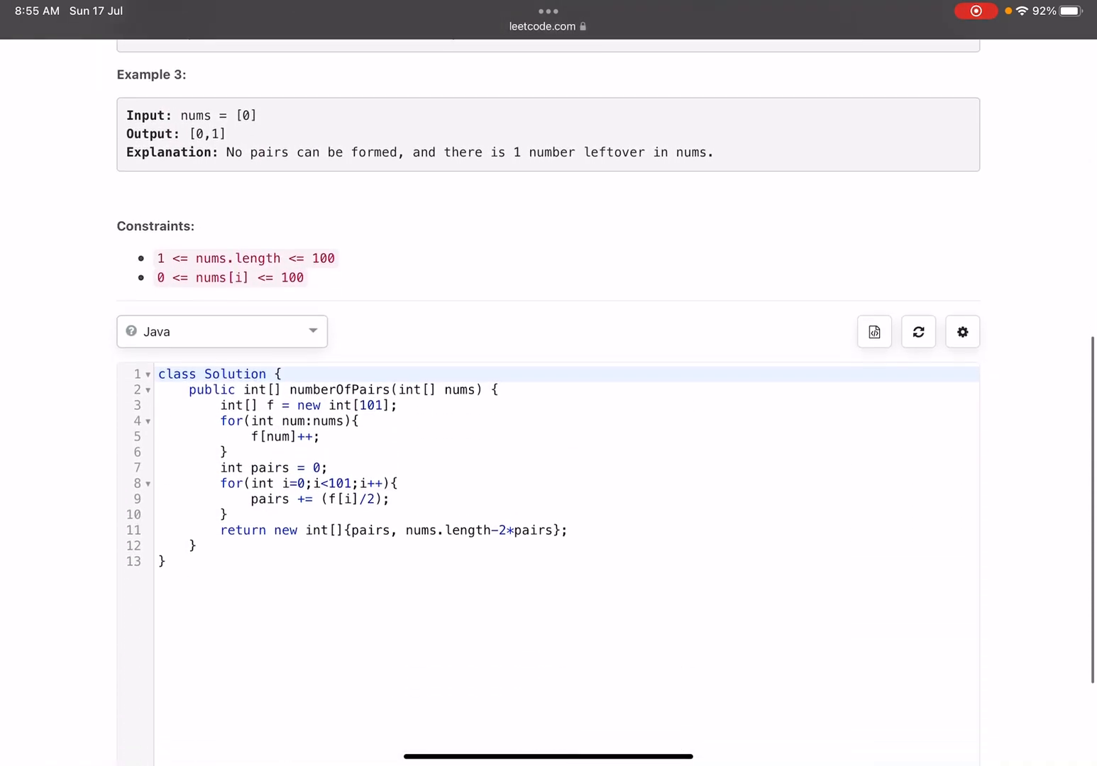
pyautogui.scroll(-3)
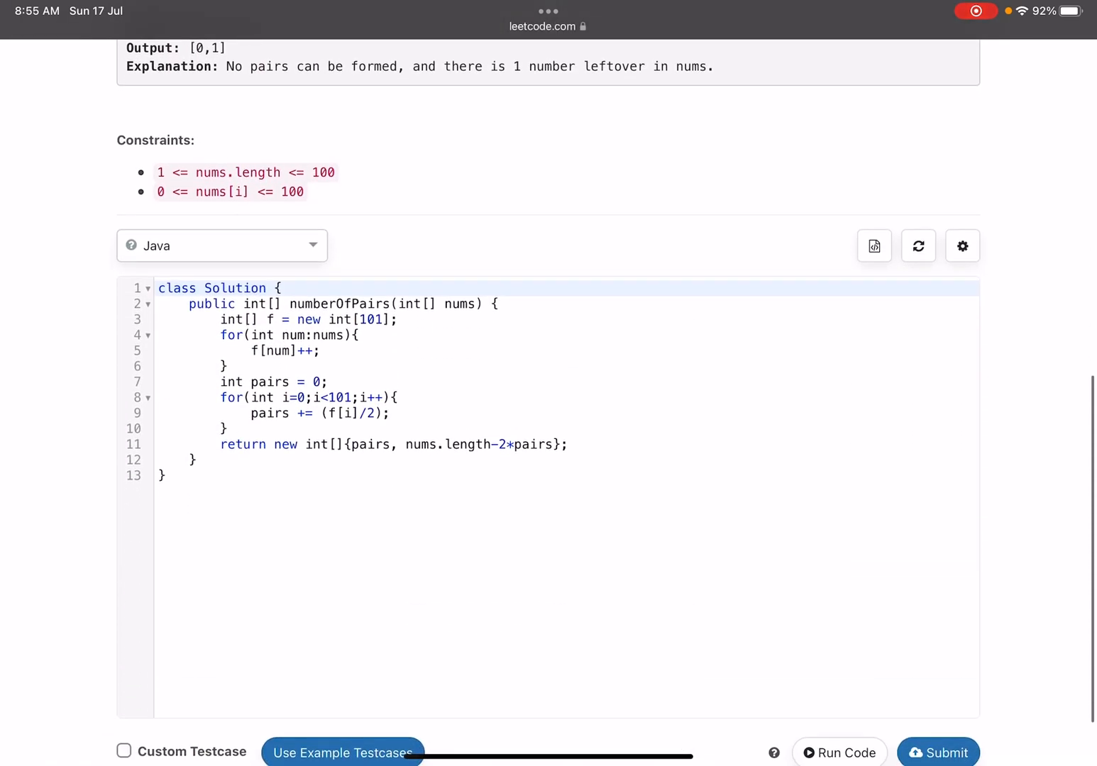